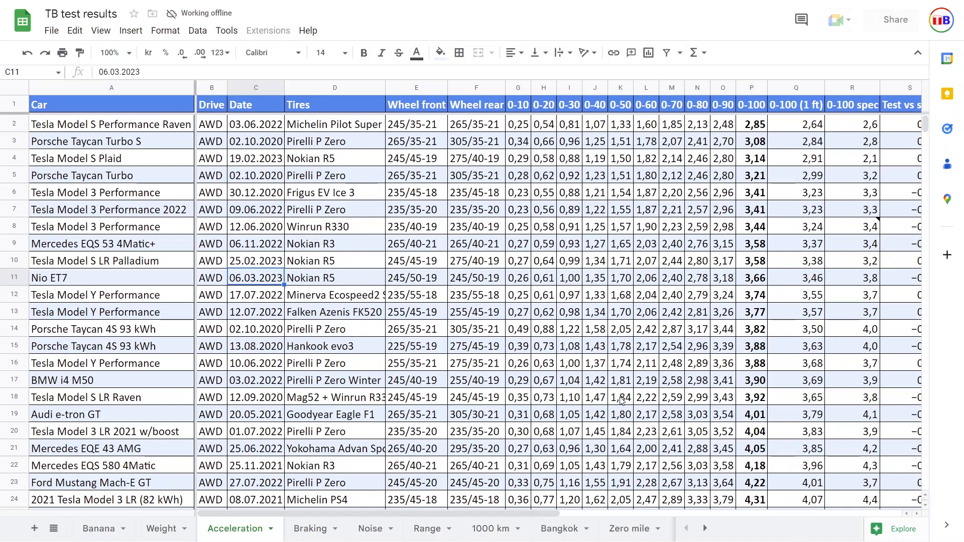
- Review Nio ET7's acceleration times (0-100 in 3.66 s), weight 2560 and Tesla Model S spec gap
click(697, 277)
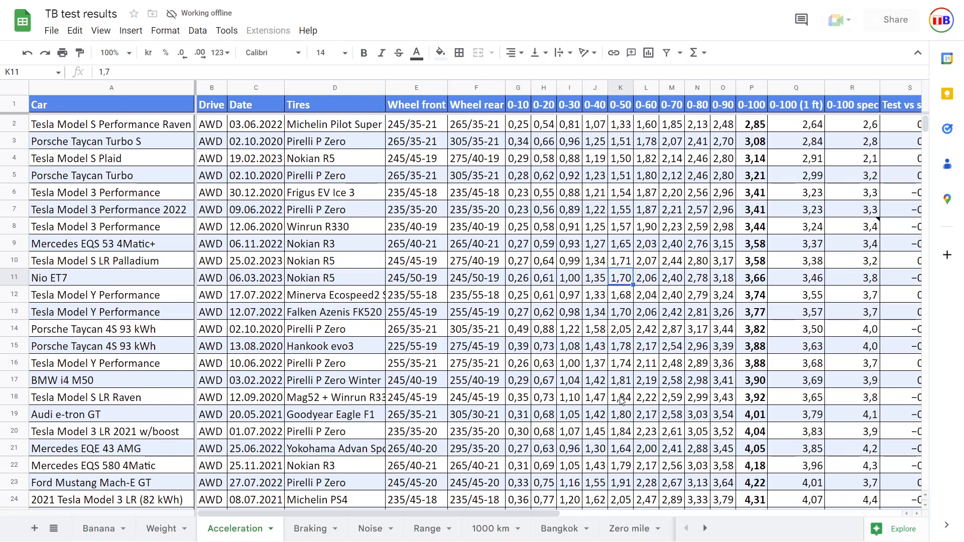
click(752, 278)
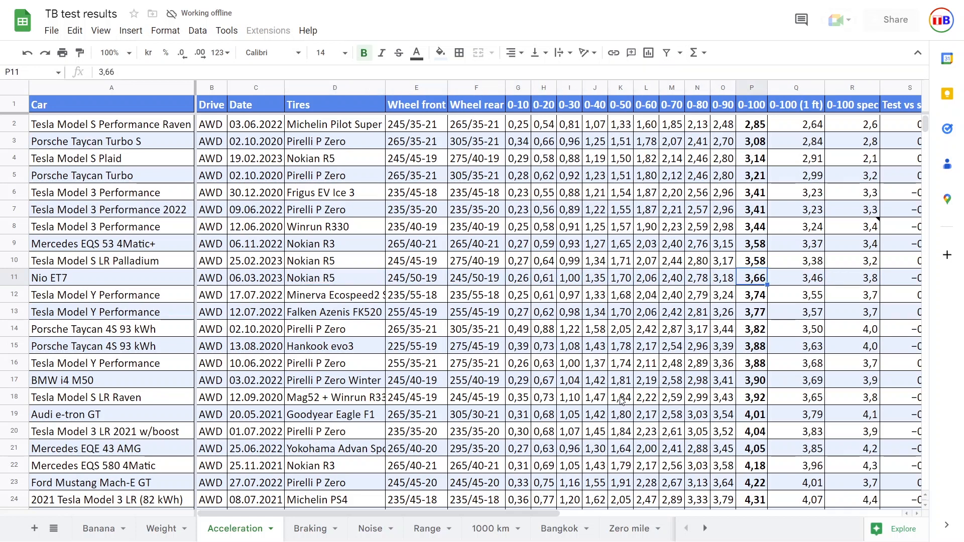
click(852, 260)
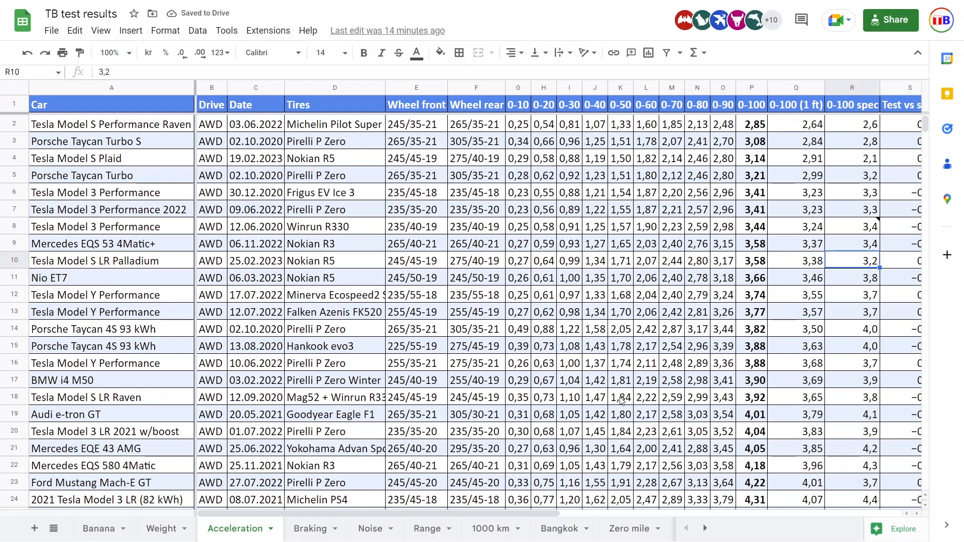
click(752, 261)
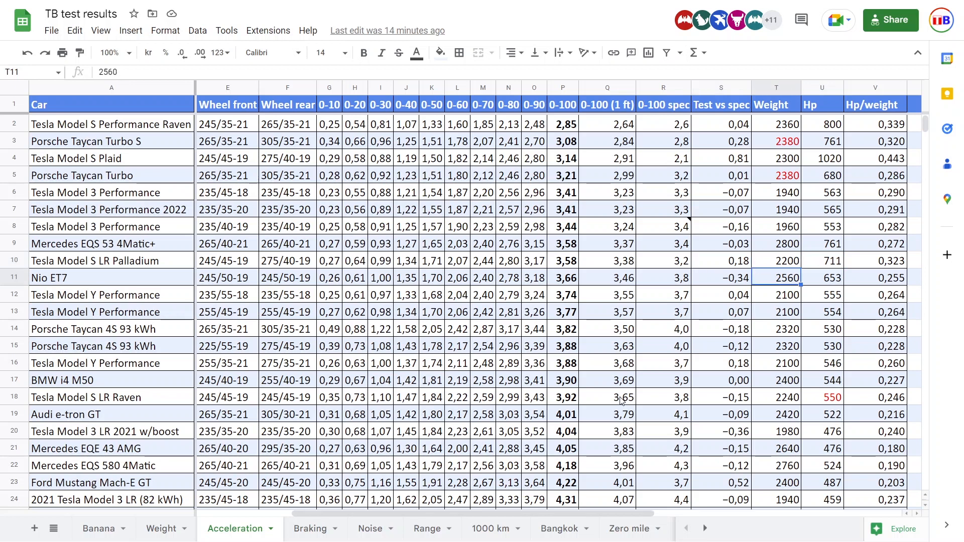
click(721, 260)
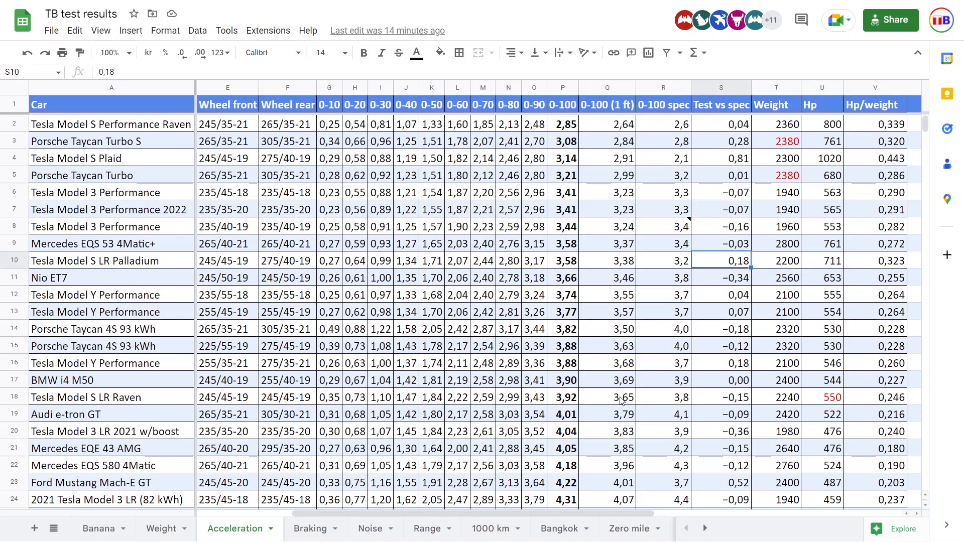
- Check Nio ET7's wheel sizes and Nokian R5 tires, then bring up the Braking sheet
click(663, 261)
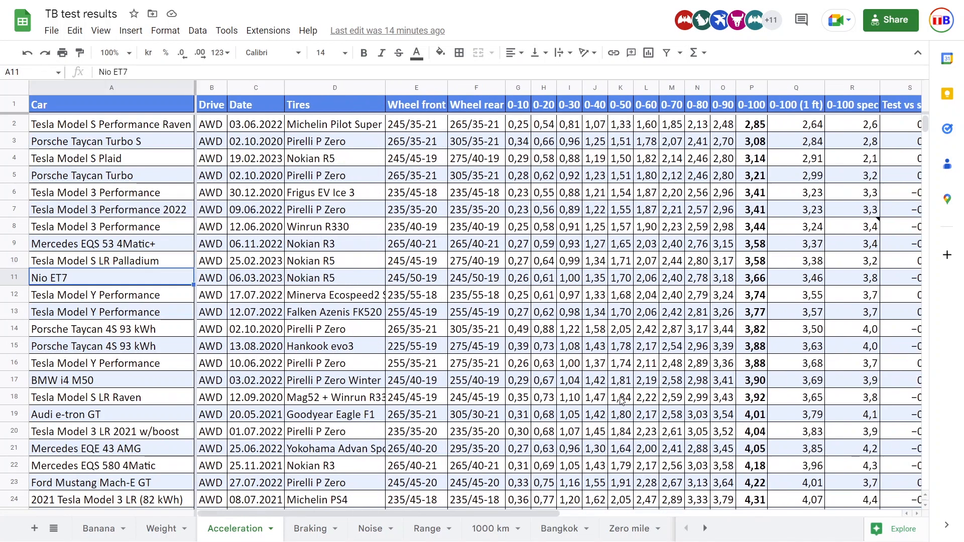
click(476, 278)
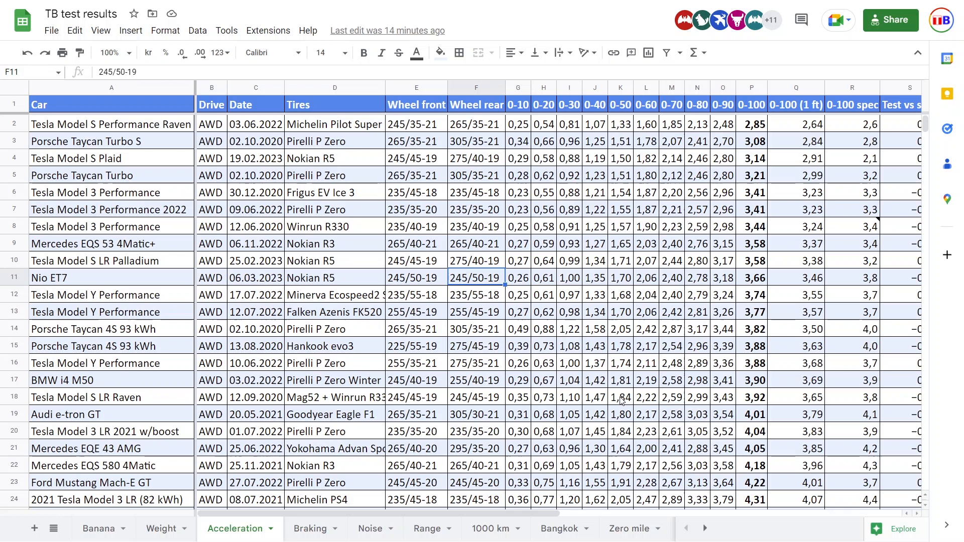
click(416, 277)
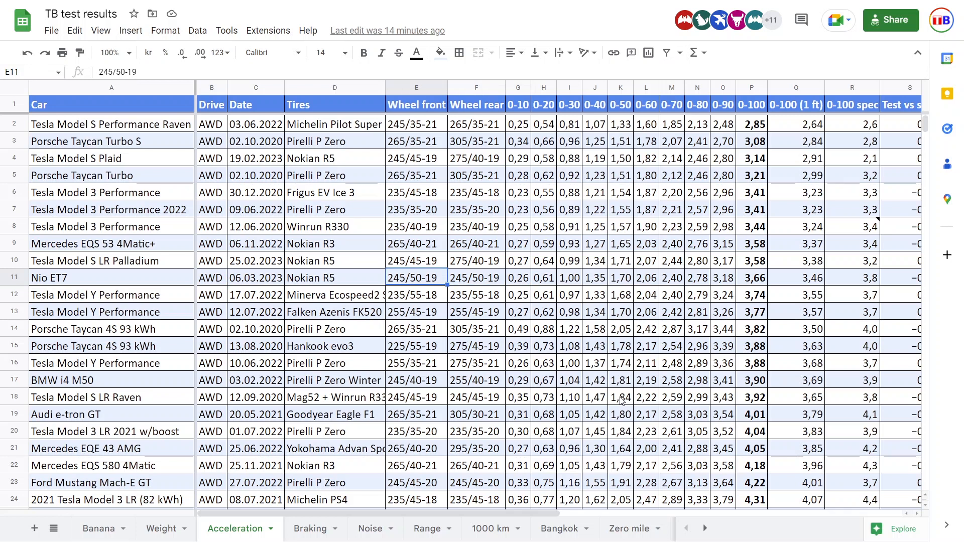
click(335, 277)
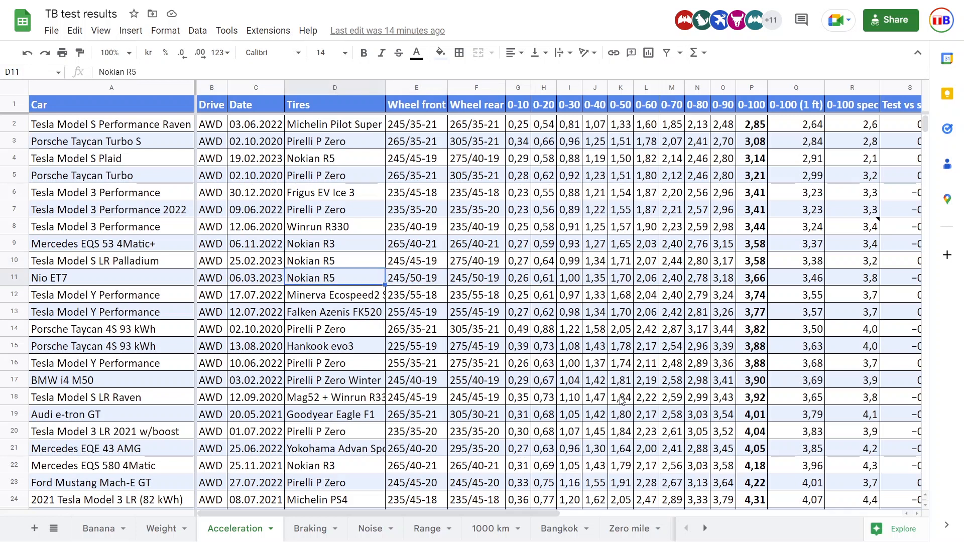
mouse_move(313, 534)
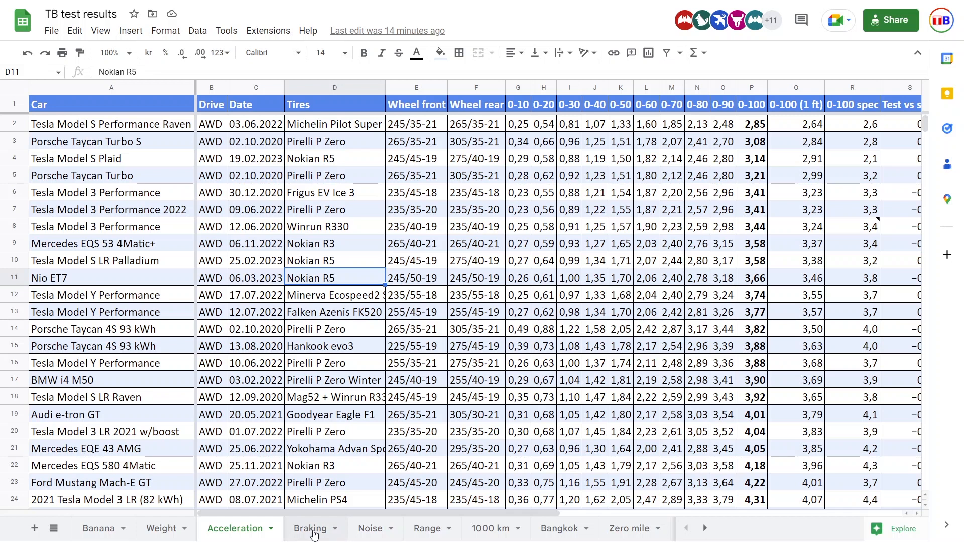
click(311, 529)
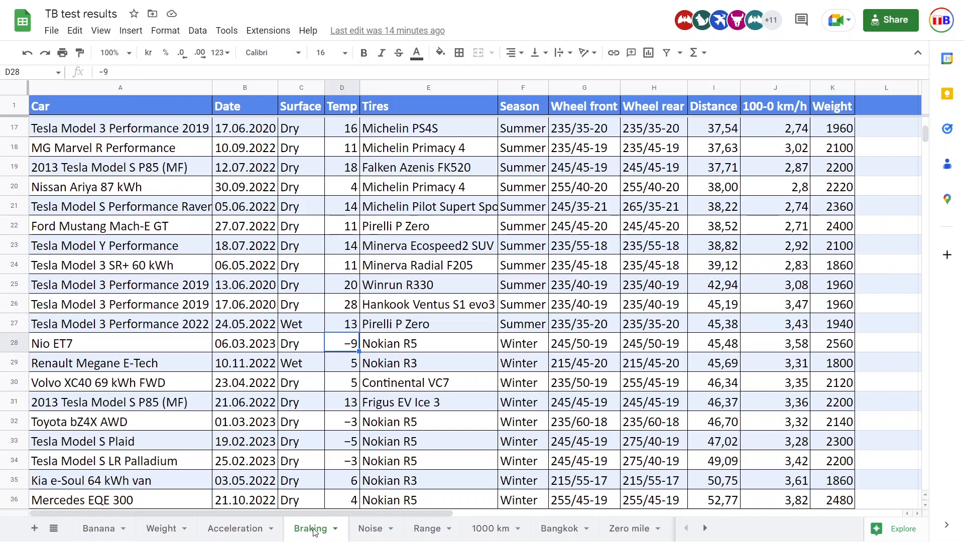
mouse_move(398, 409)
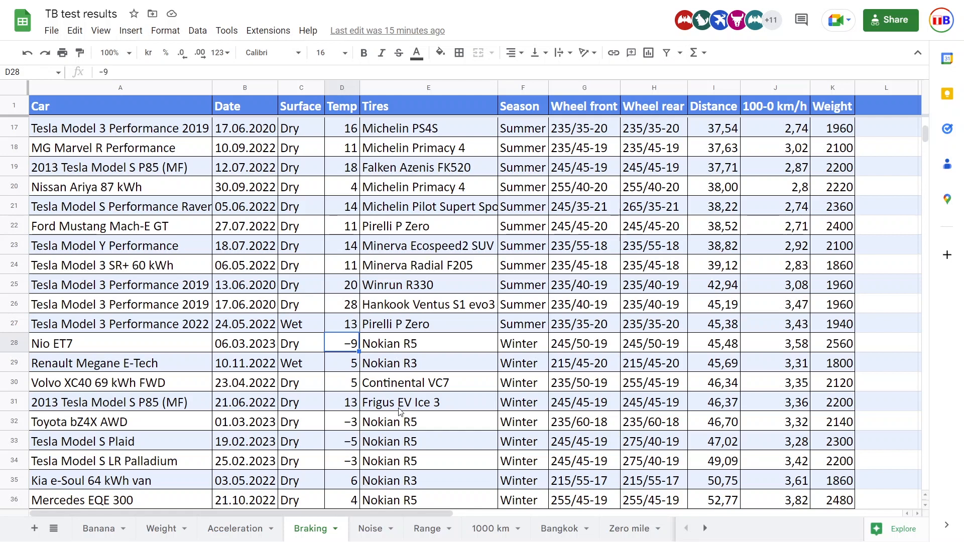
mouse_move(393, 526)
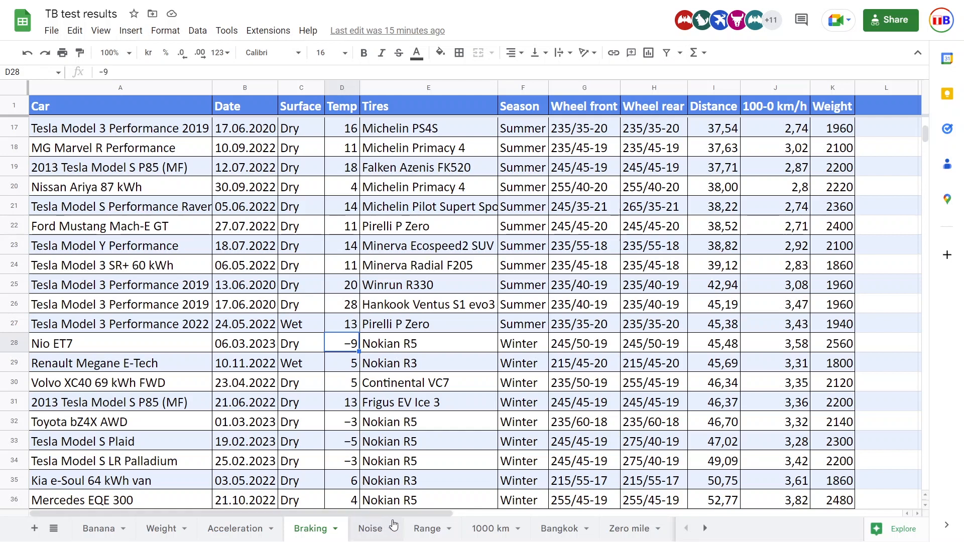
click(341, 461)
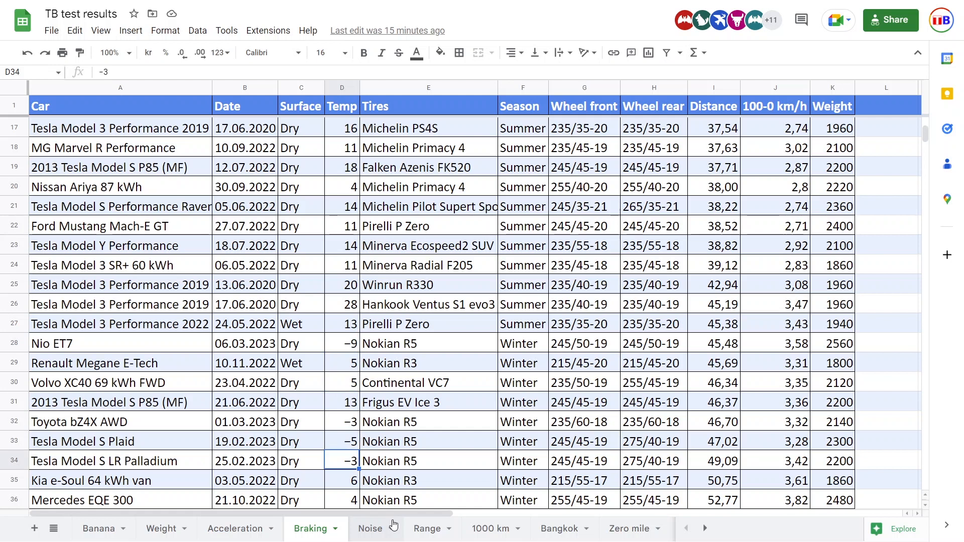
click(776, 461)
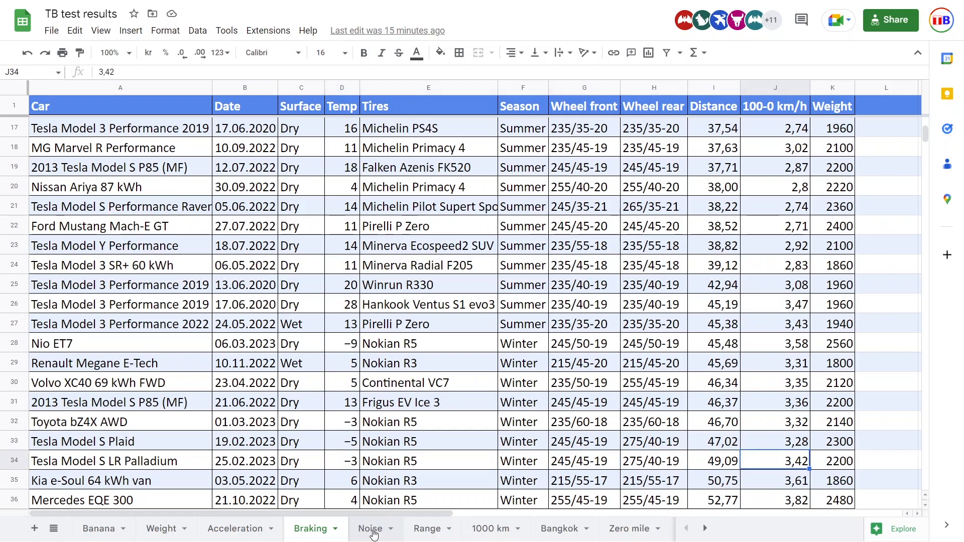
click(371, 529)
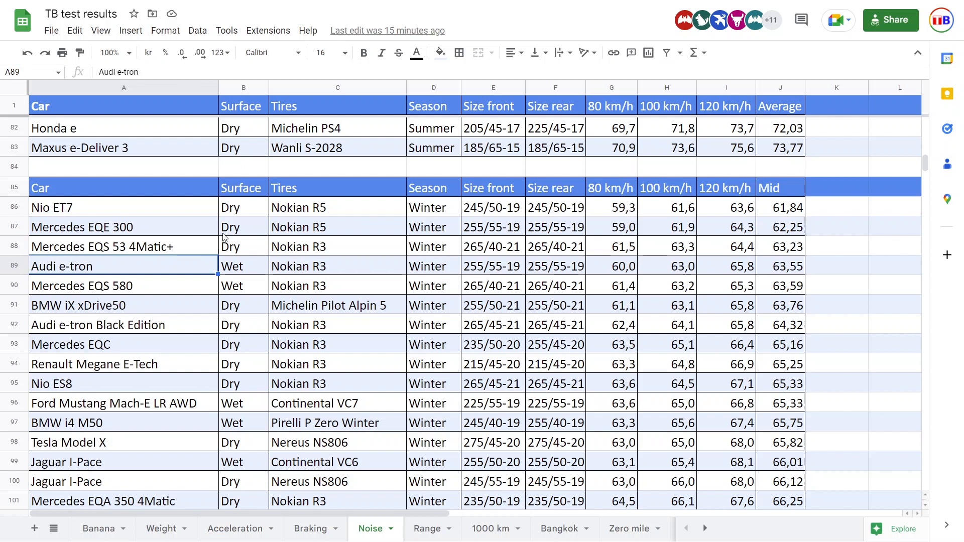
click(123, 285)
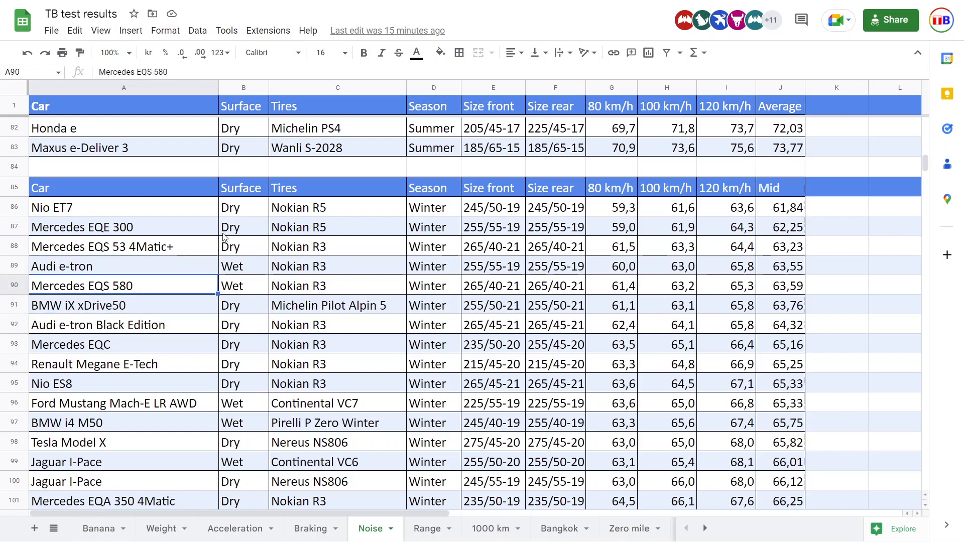
click(611, 207)
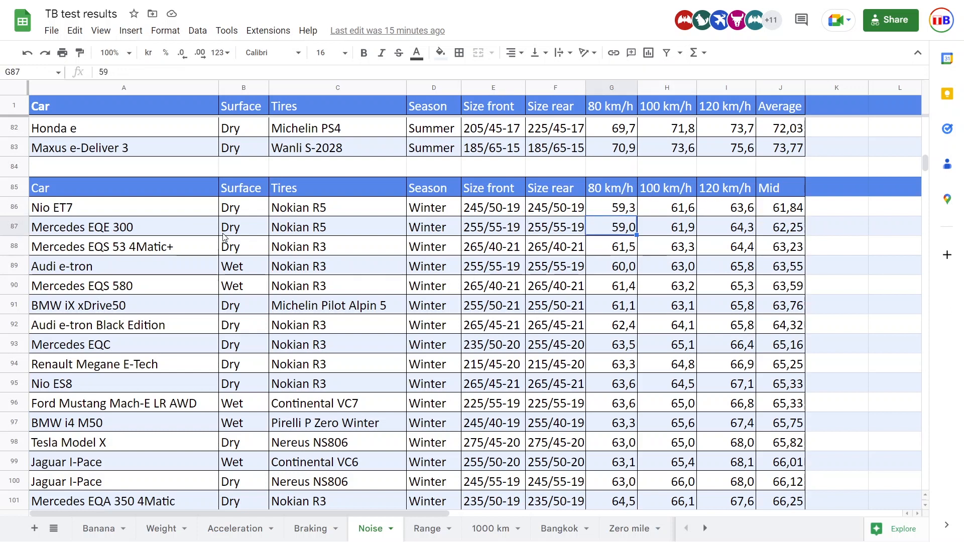
click(609, 207)
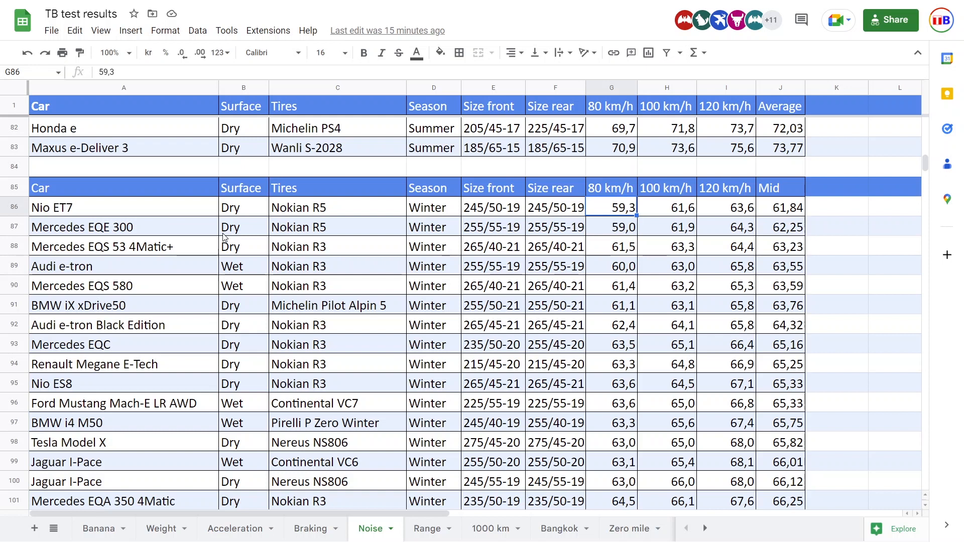
click(725, 227)
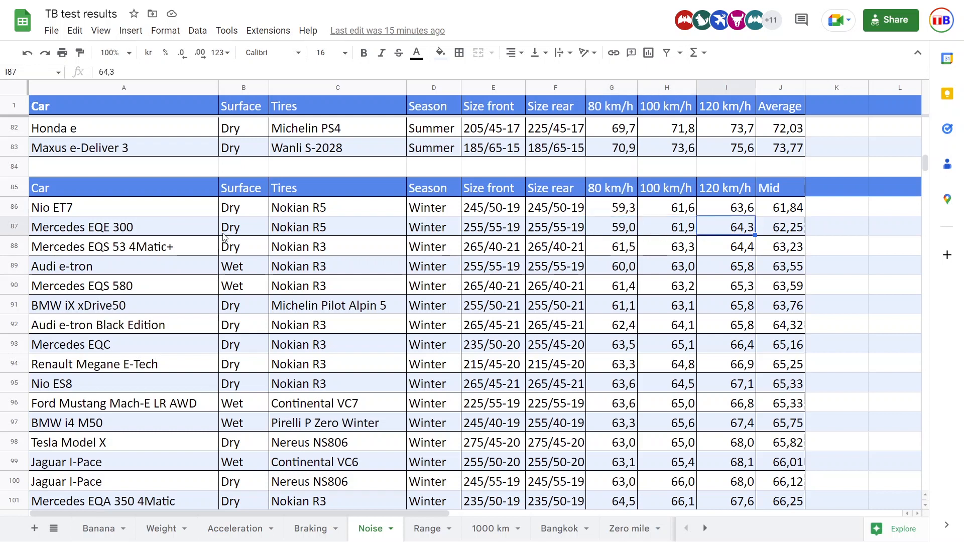
click(725, 207)
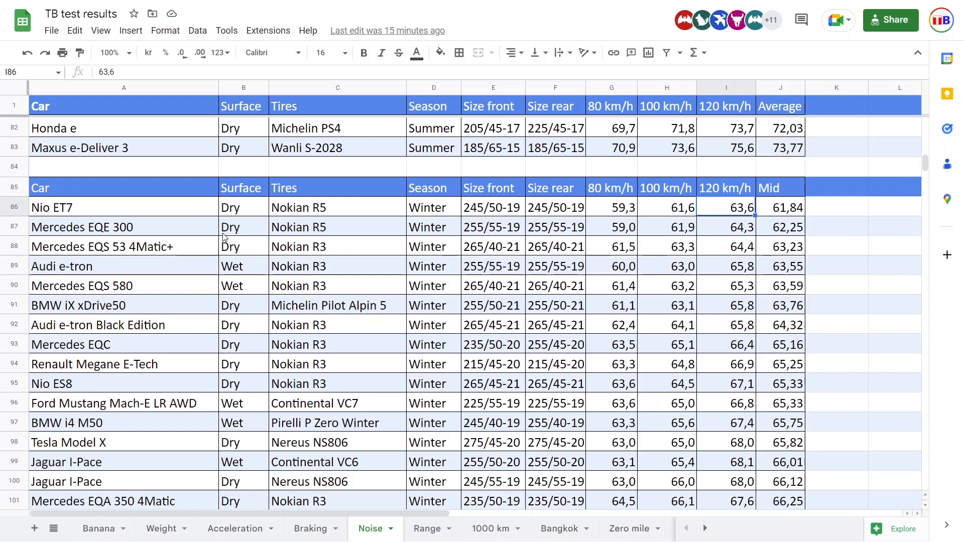
click(611, 227)
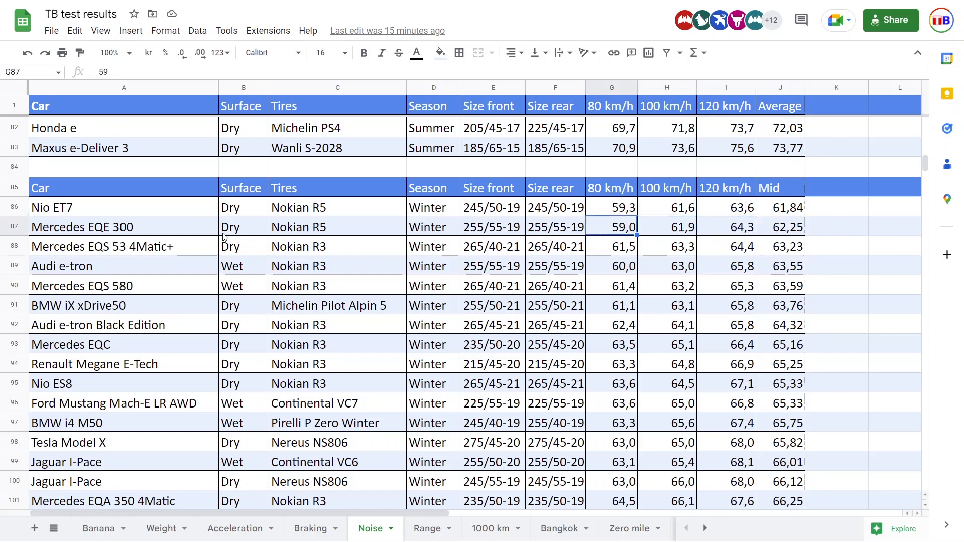
click(122, 247)
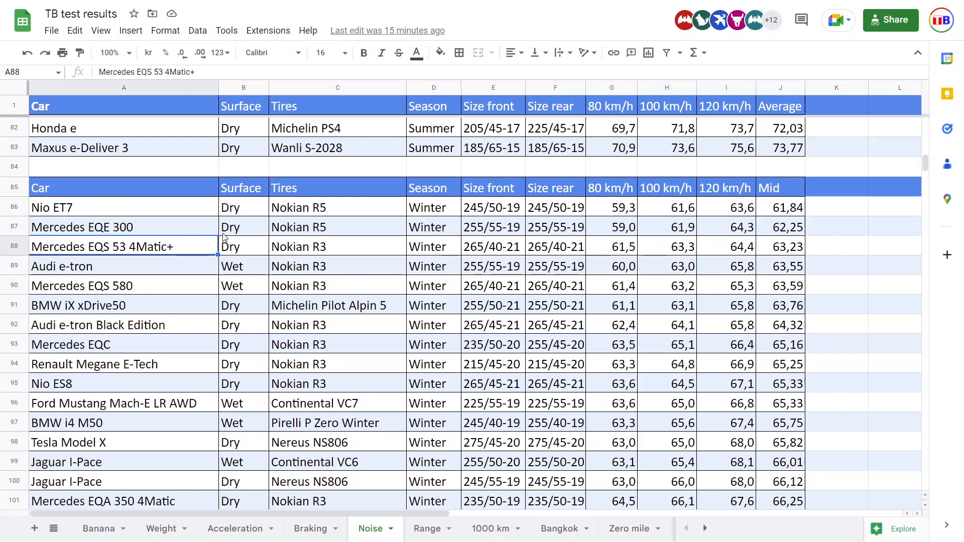
click(243, 227)
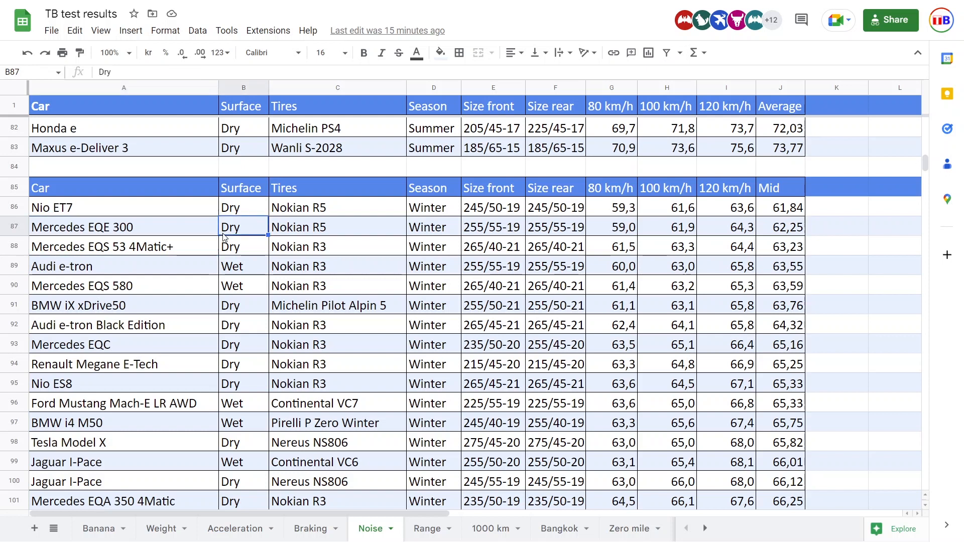
click(244, 247)
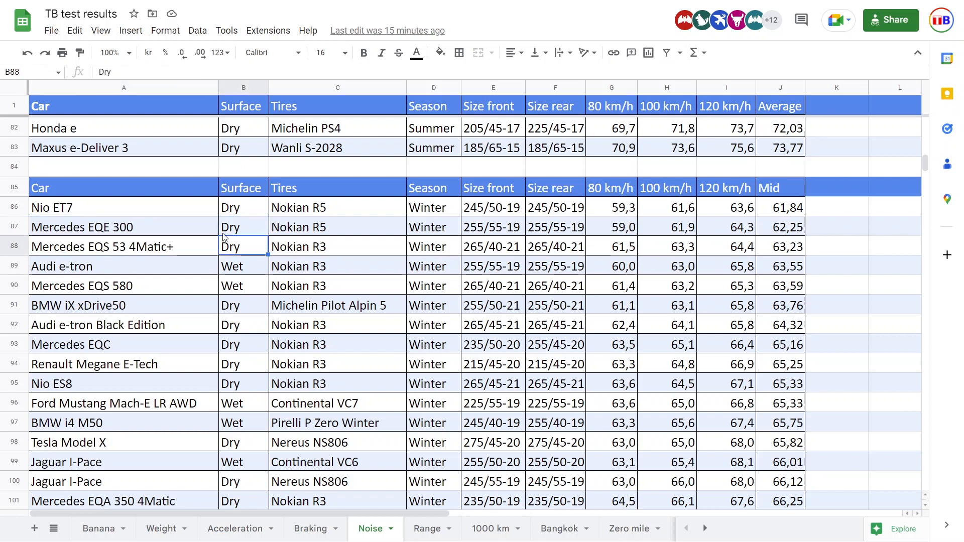
click(337, 227)
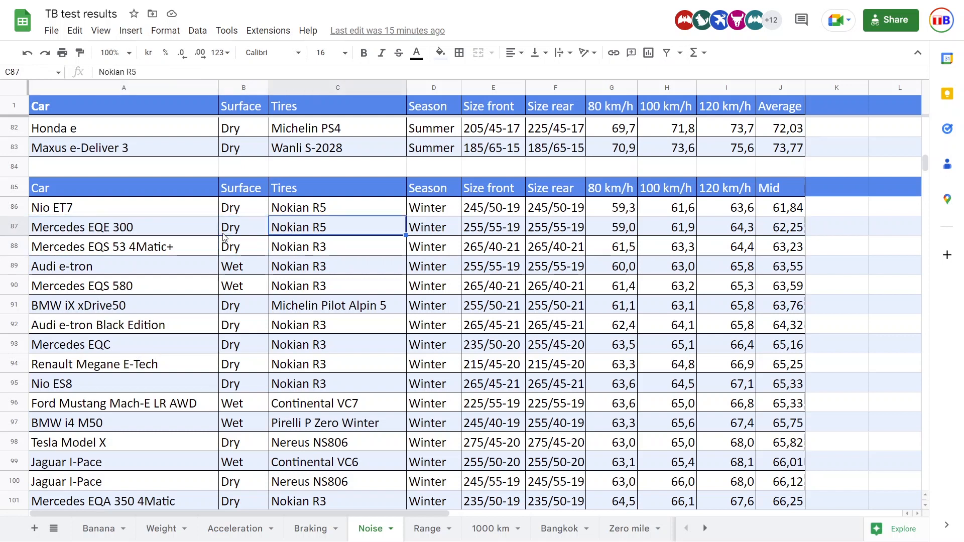
click(337, 207)
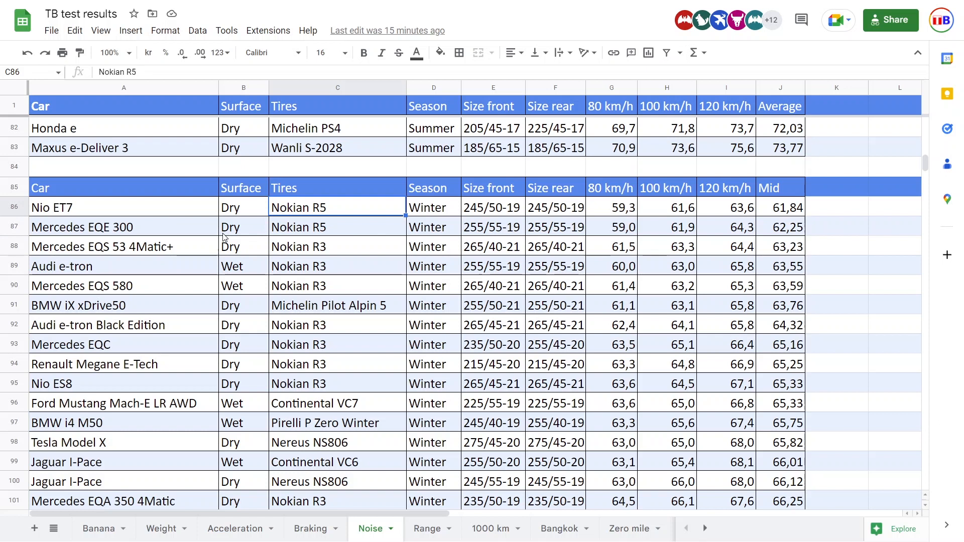
click(338, 247)
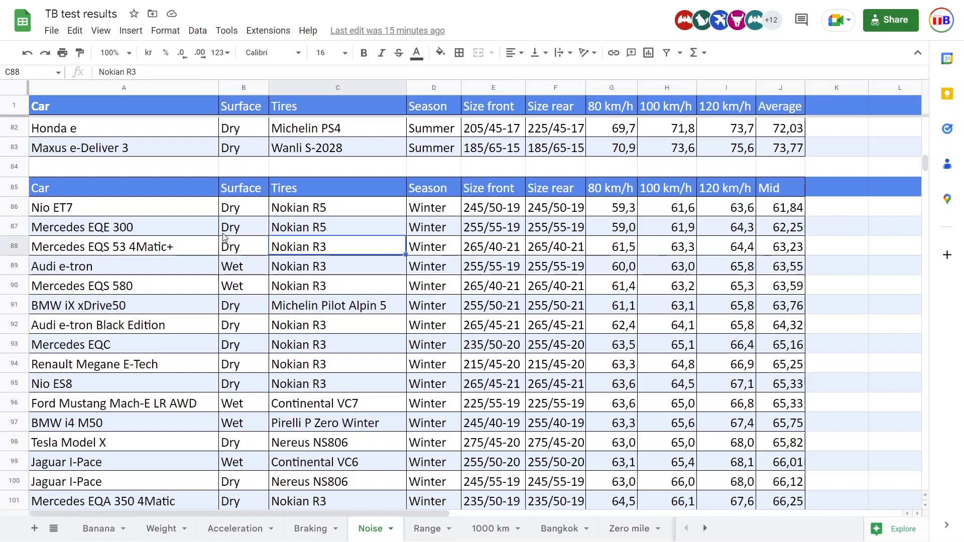
click(493, 227)
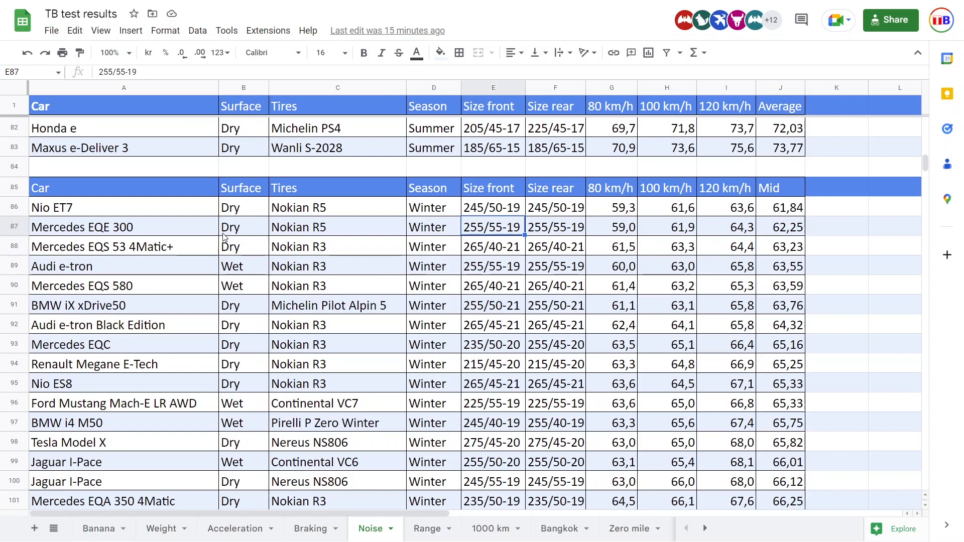
click(725, 247)
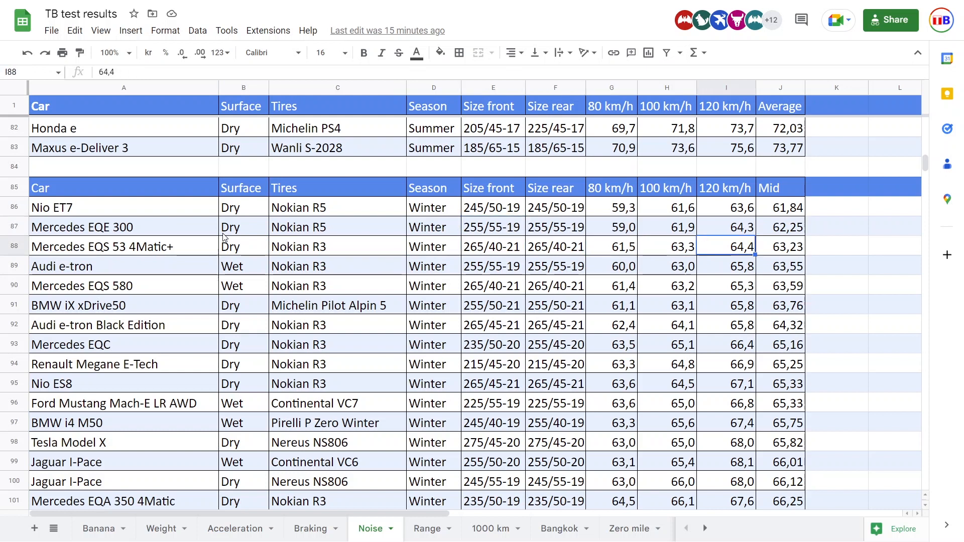
click(124, 247)
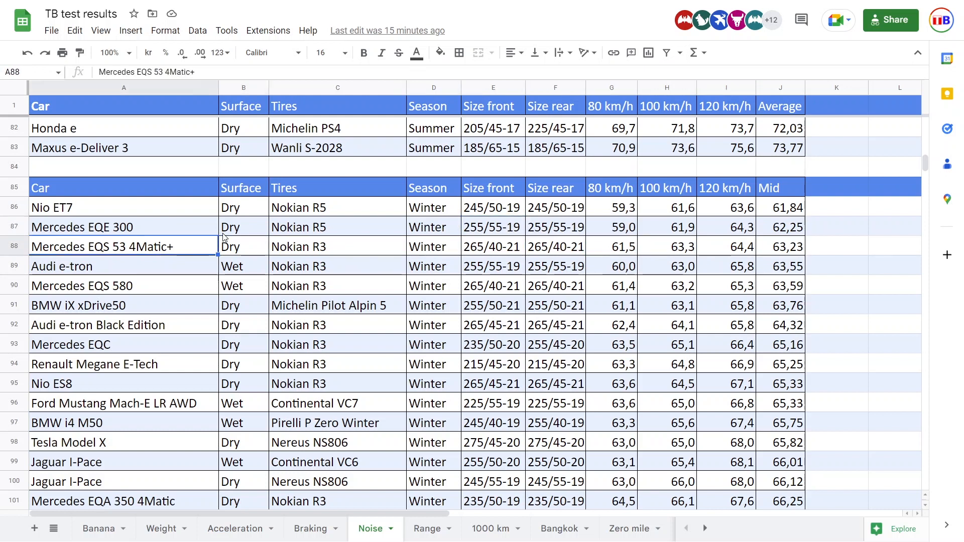
mouse_move(383, 389)
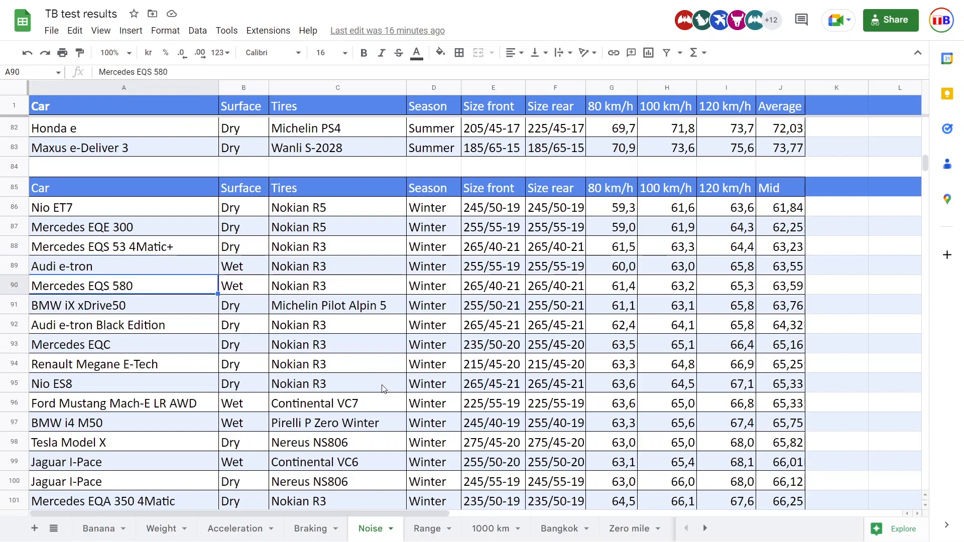
click(492, 265)
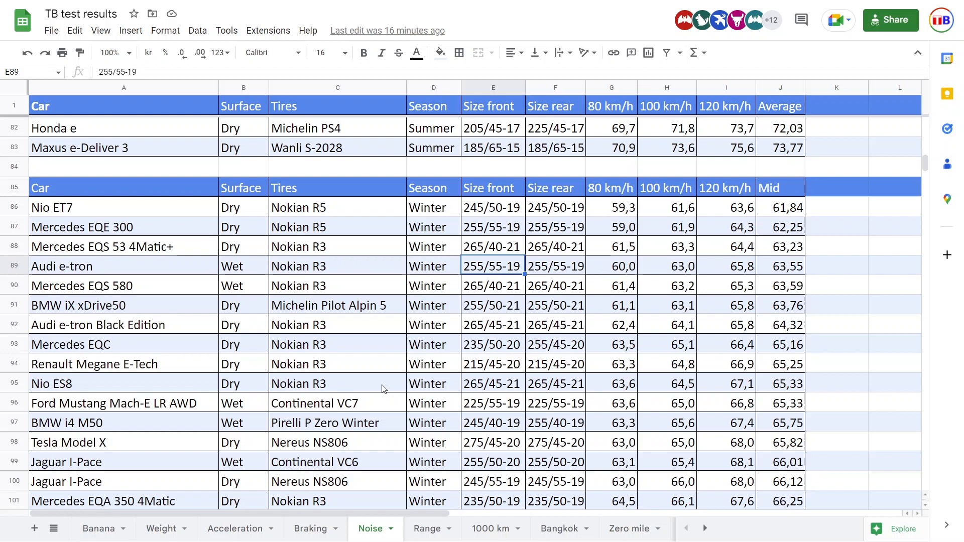
click(122, 265)
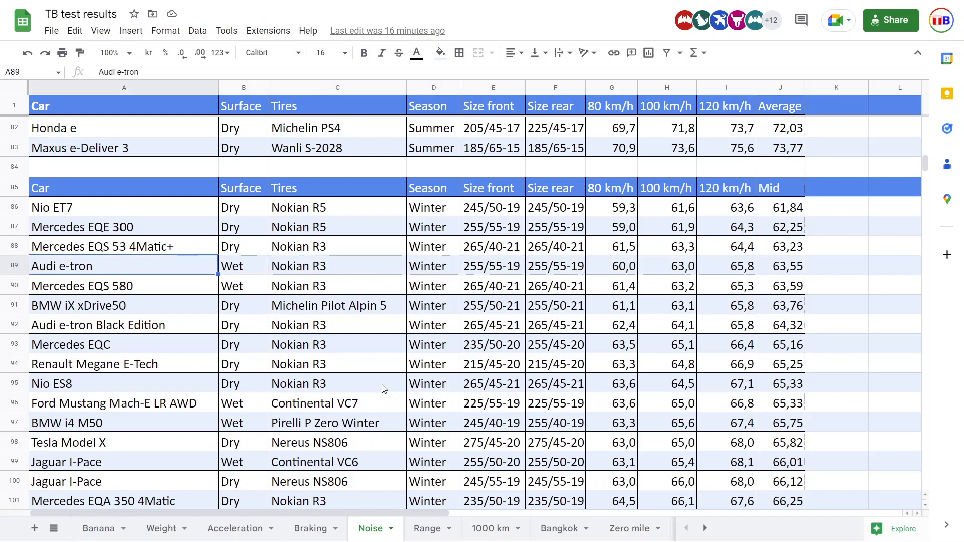
click(244, 305)
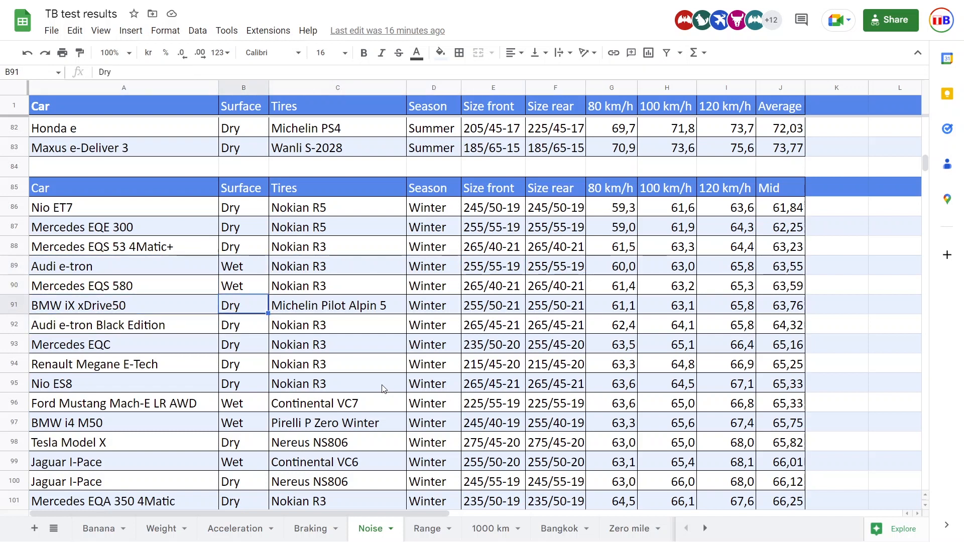